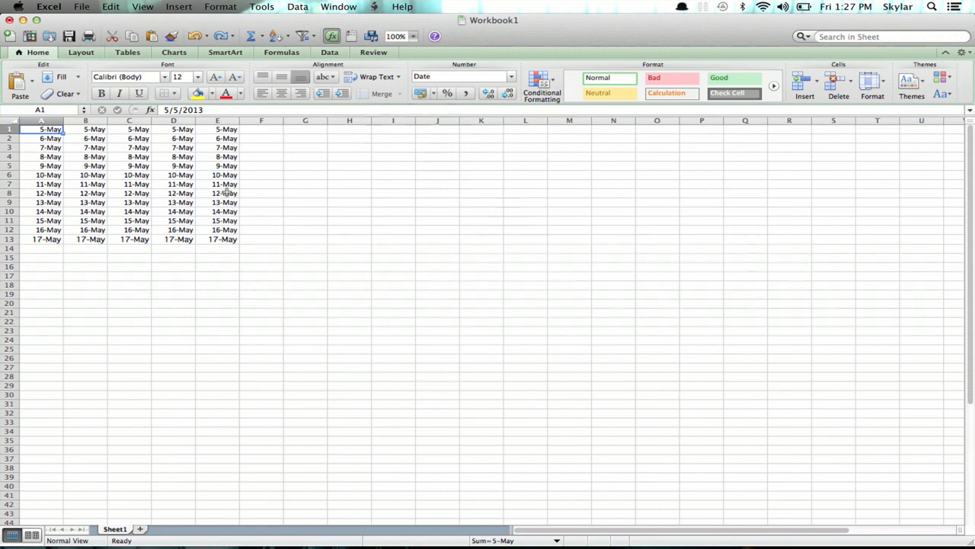
- Select the date block A1:E12 and bring up Format Cells for it
left_click_drag(40, 128, 225, 192)
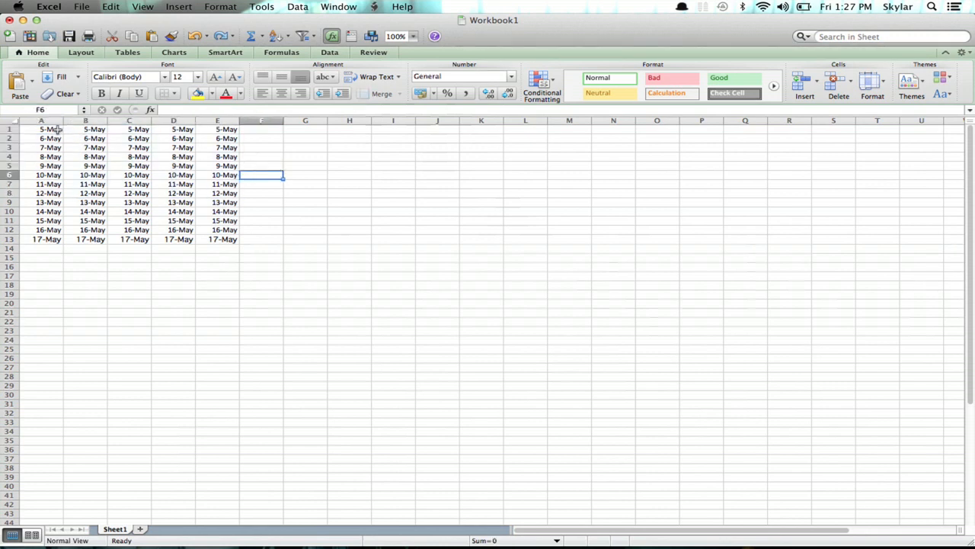
left_click(39, 128)
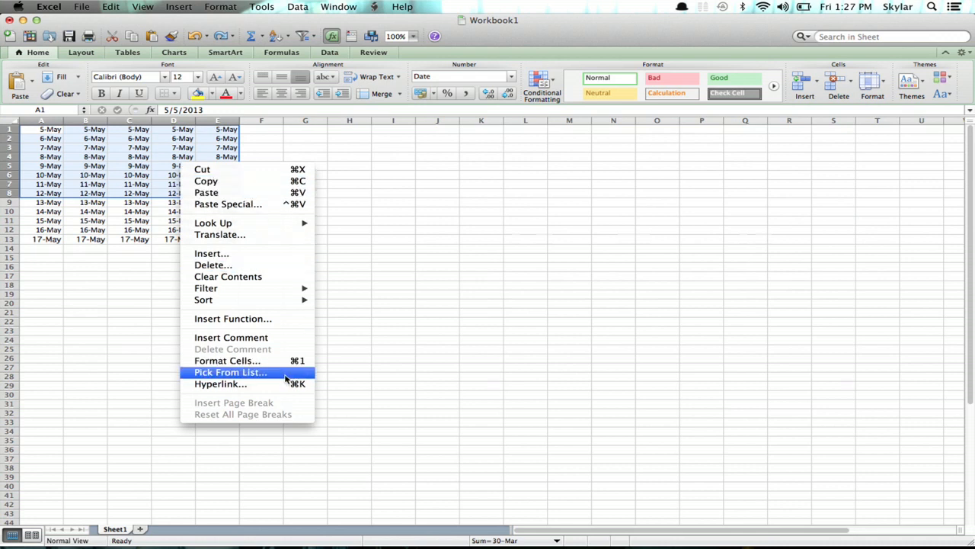
mouse_move(227, 359)
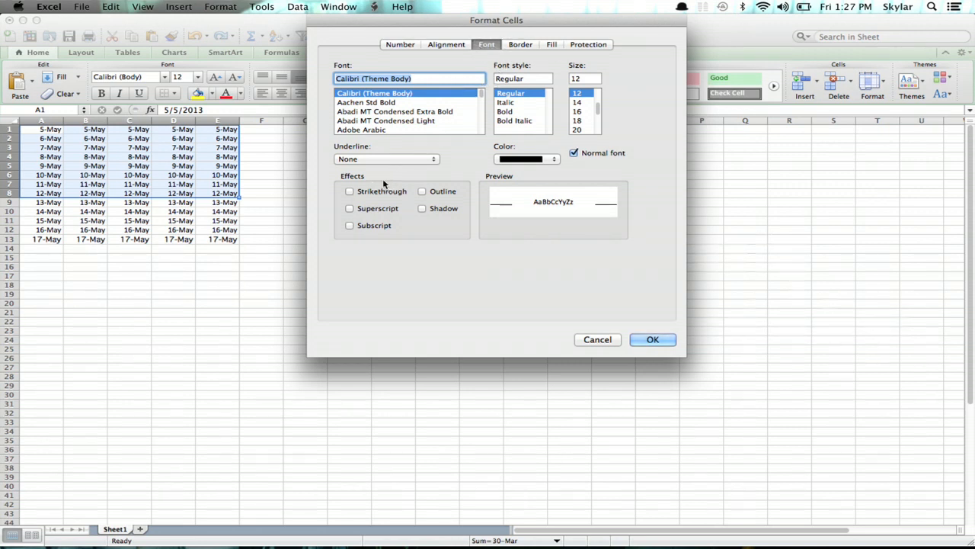
mouse_move(403, 161)
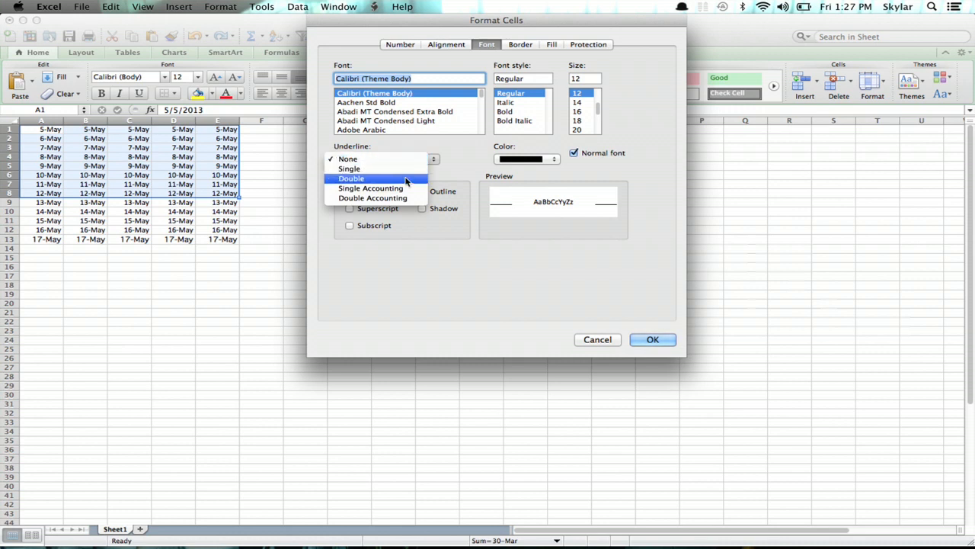
- Set Underline to Double on the Font page and apply it to A1:E12
left_click(350, 178)
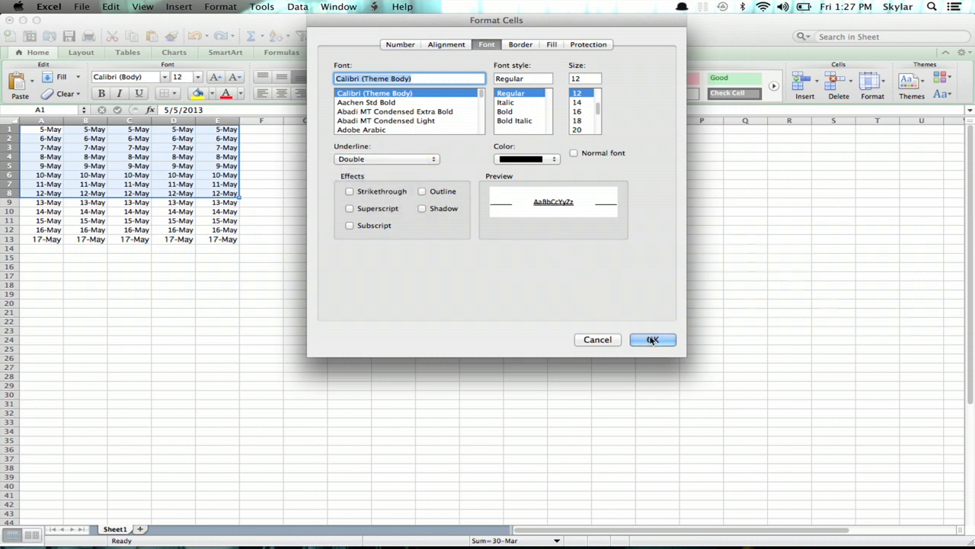
left_click(652, 339)
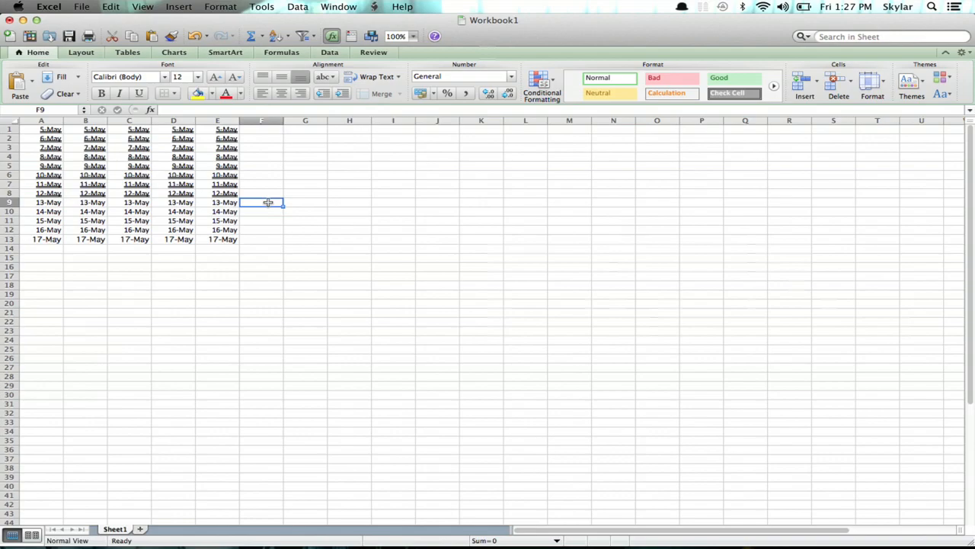